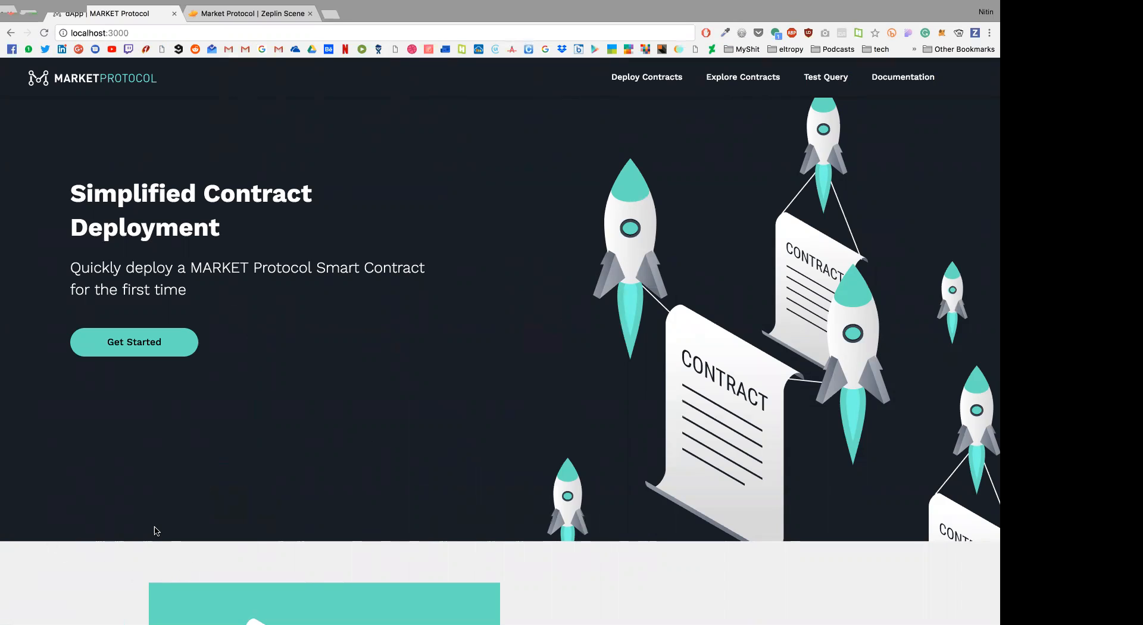
{"action": "mouse_move", "coordinate": [414, 461]}
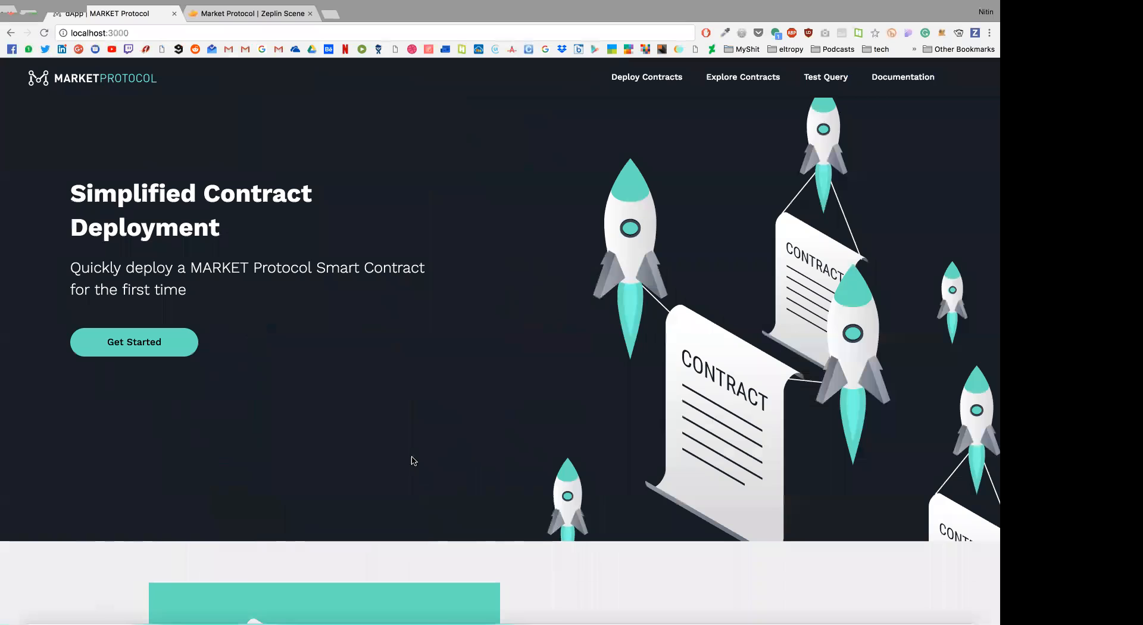
{"action": "mouse_move", "coordinate": [835, 84]}
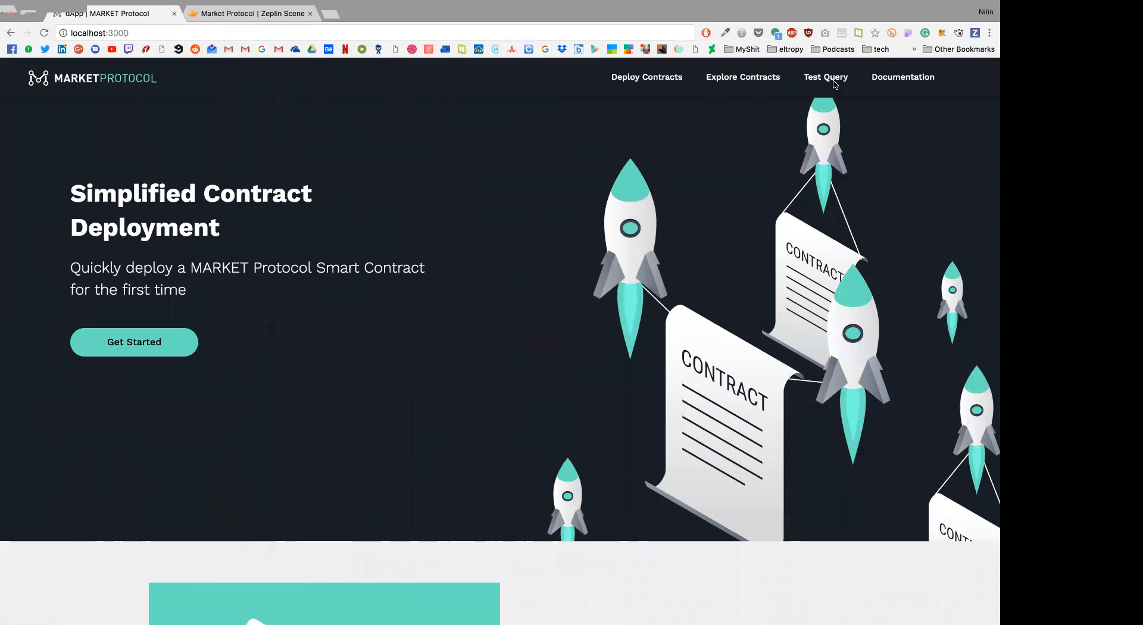
{"action": "mouse_move", "coordinate": [825, 76]}
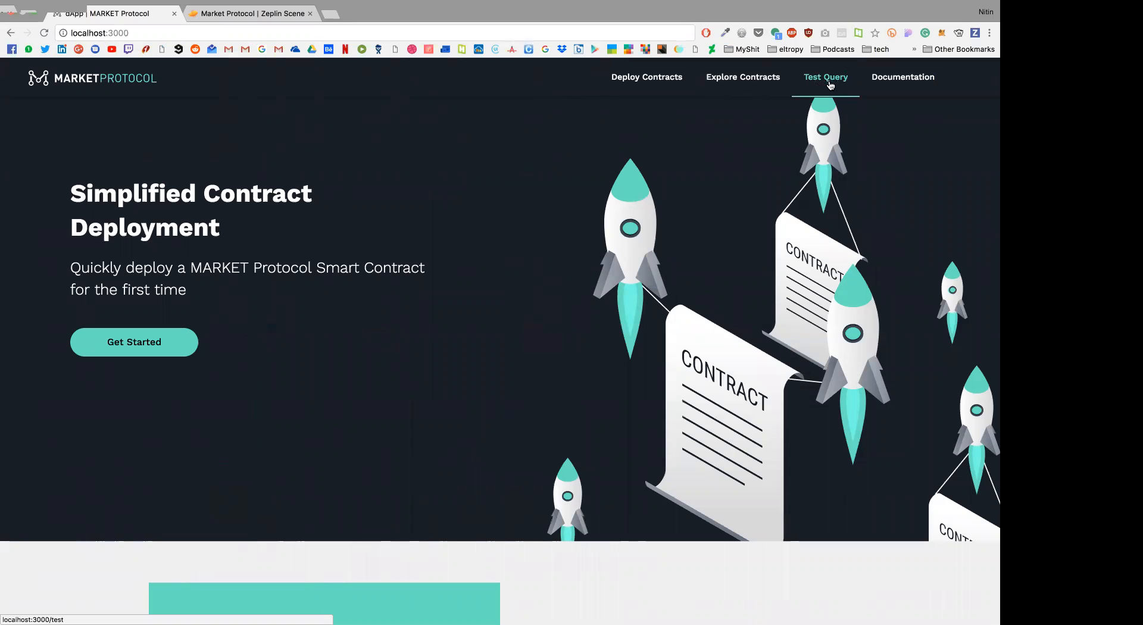
{"action": "mouse_move", "coordinate": [705, 139]}
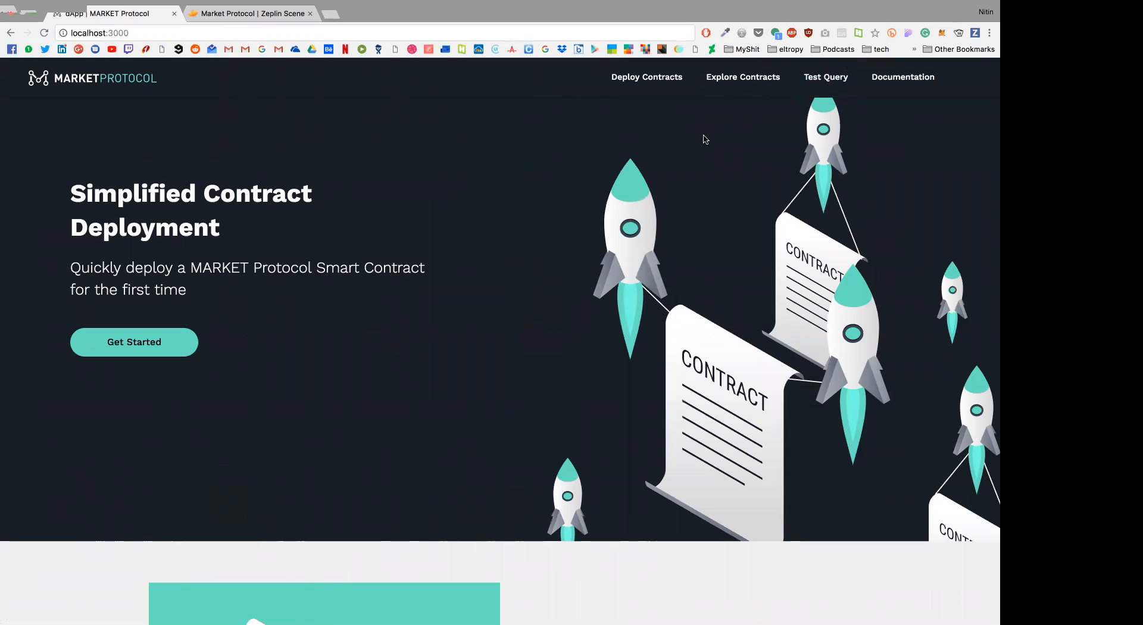
- Open the Test Query walkthrough at its Introduction step on oracles and Oraclize
{"action": "left_click", "coordinate": [825, 76]}
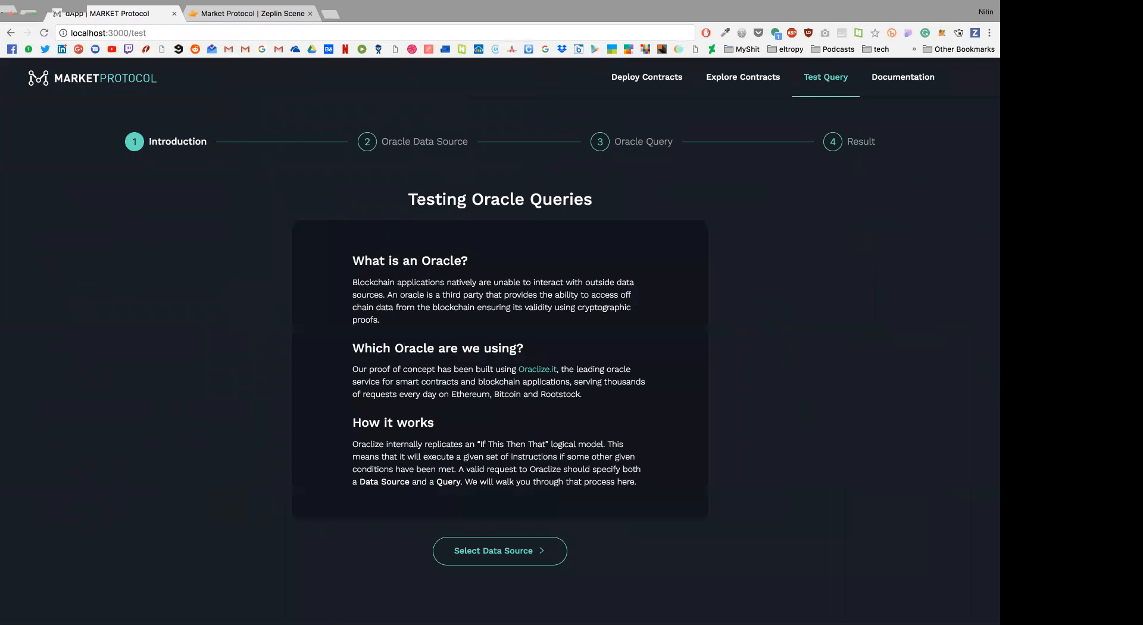
{"action": "mouse_move", "coordinate": [617, 205]}
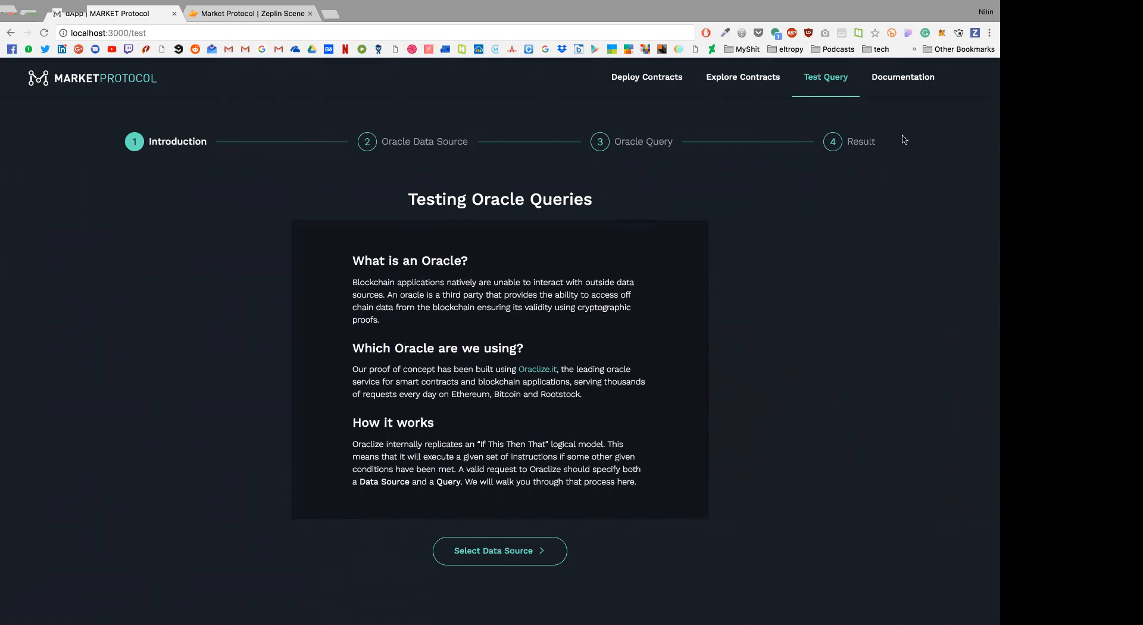
{"action": "mouse_move", "coordinate": [831, 185]}
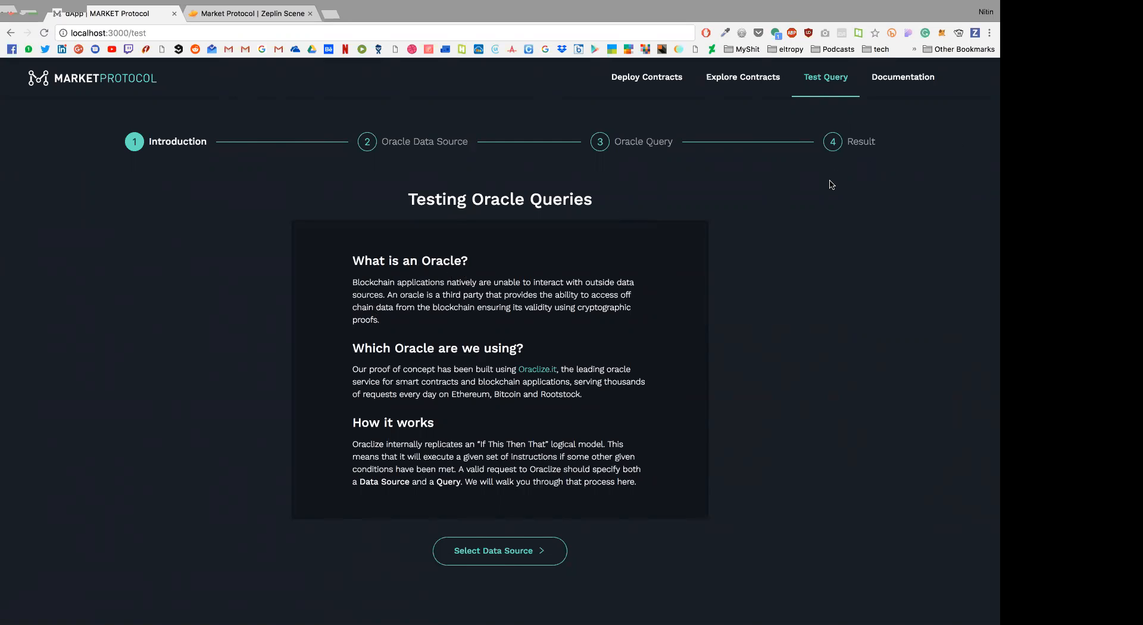
{"action": "mouse_move", "coordinate": [809, 202]}
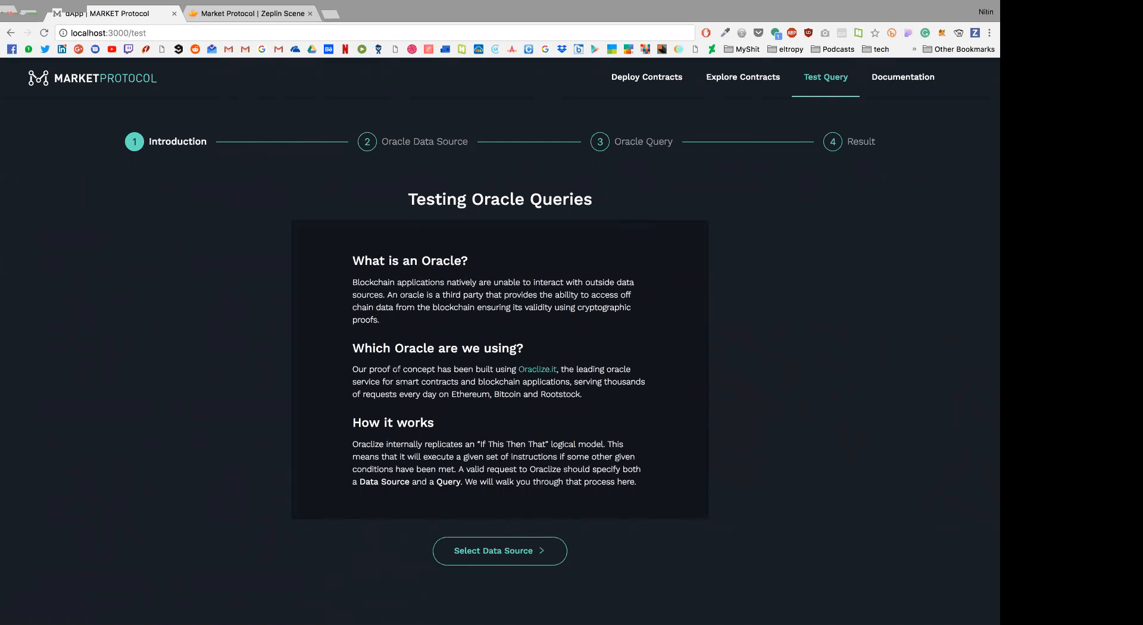
{"action": "mouse_move", "coordinate": [354, 404]}
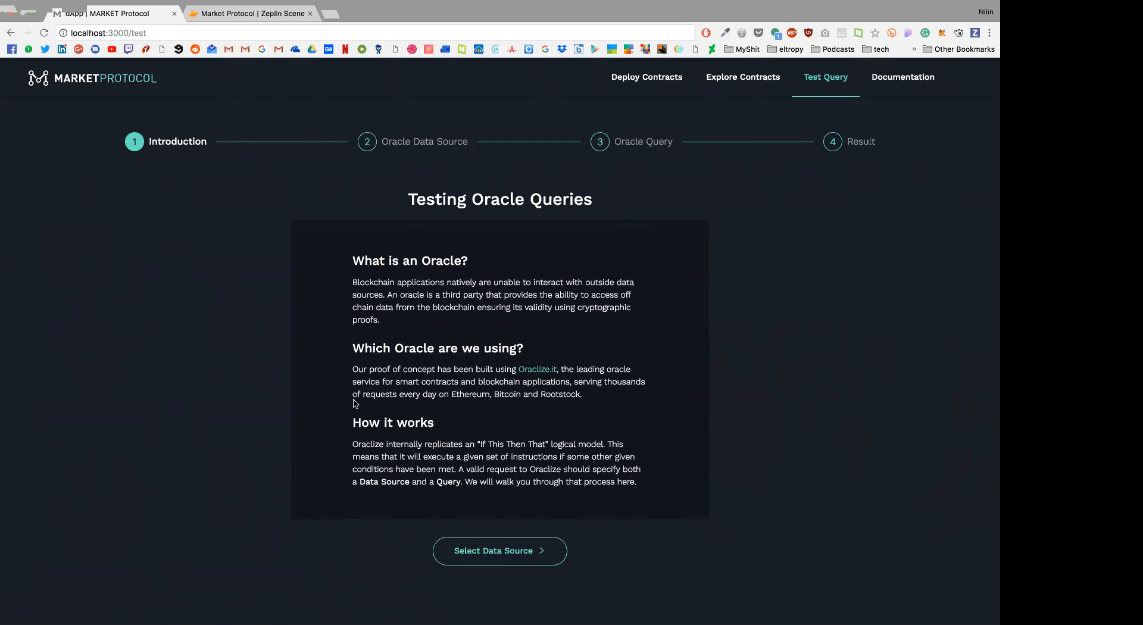
{"action": "mouse_move", "coordinate": [590, 401]}
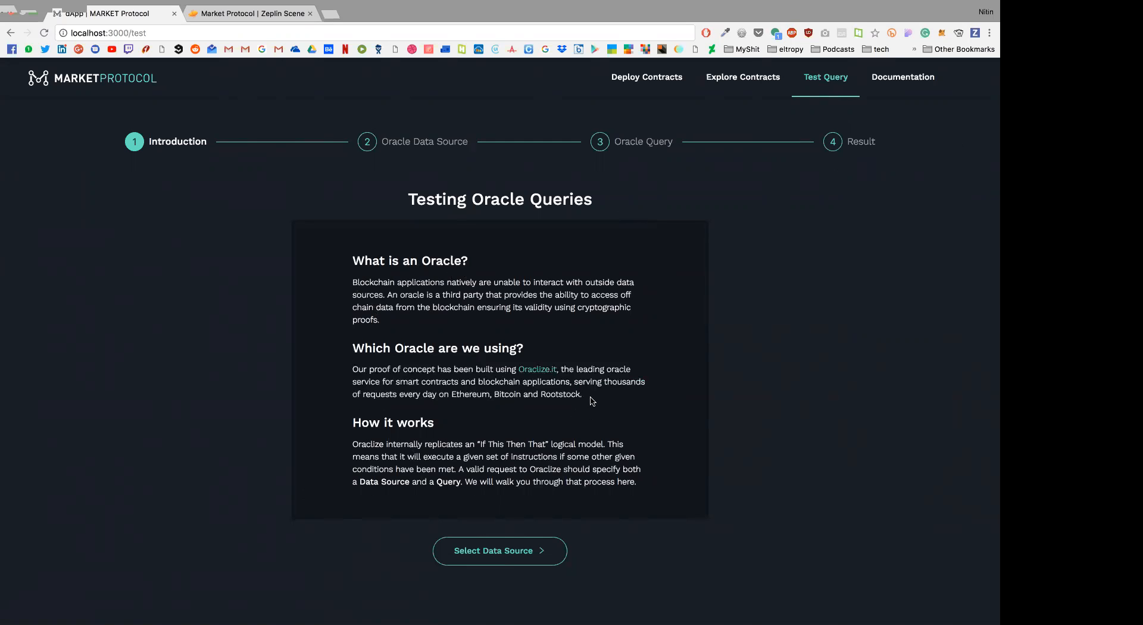
{"action": "mouse_move", "coordinate": [538, 369]}
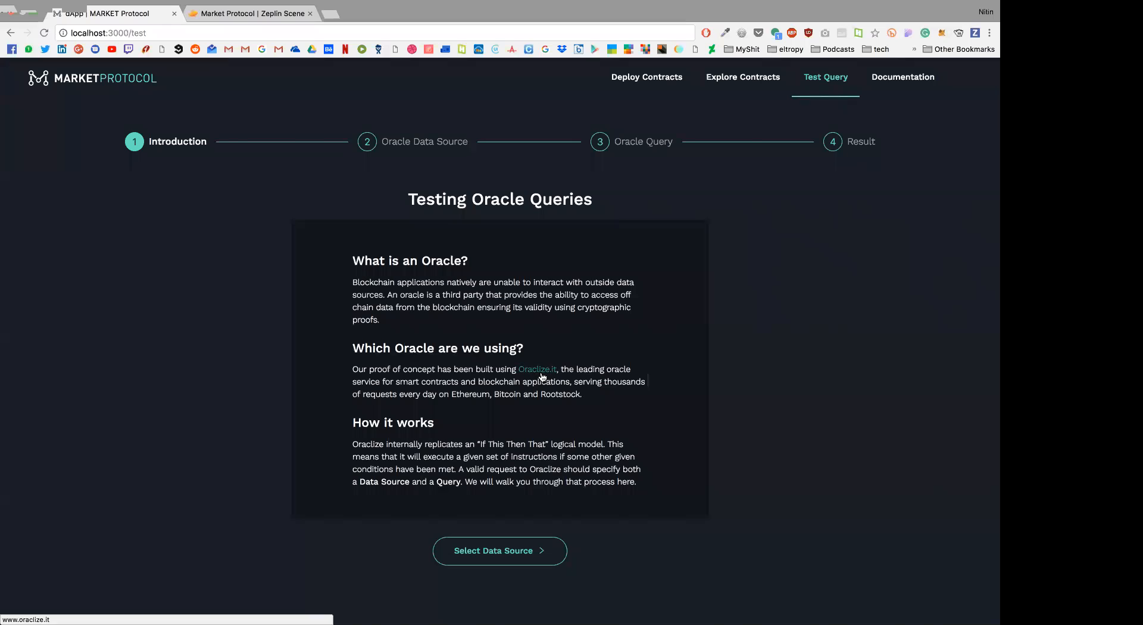
{"action": "mouse_move", "coordinate": [512, 415]}
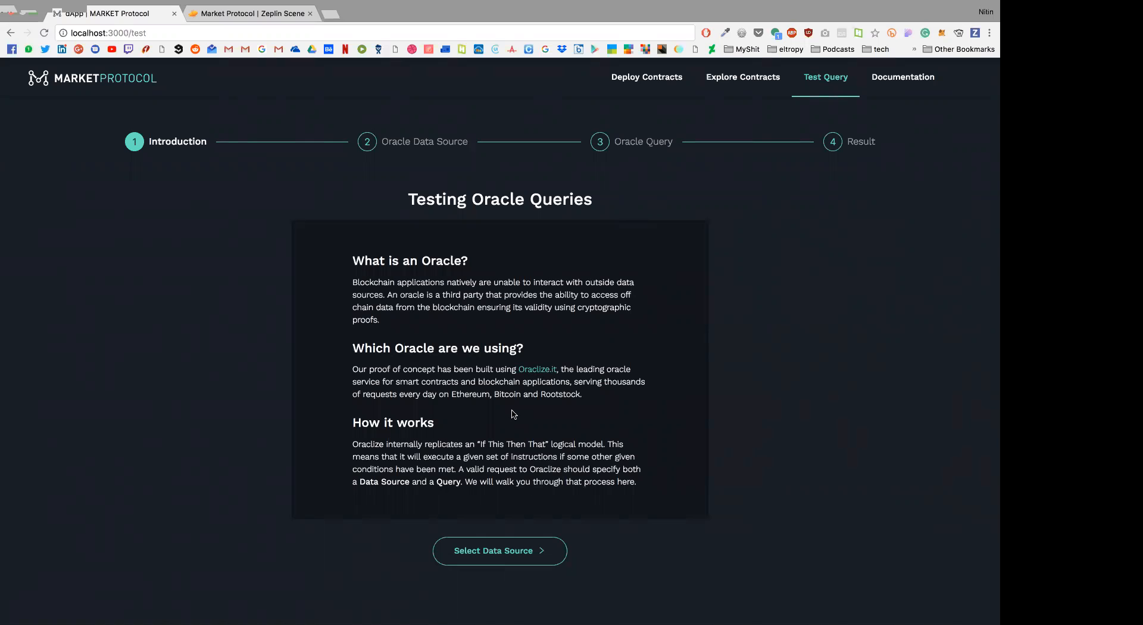
{"action": "mouse_move", "coordinate": [491, 554]}
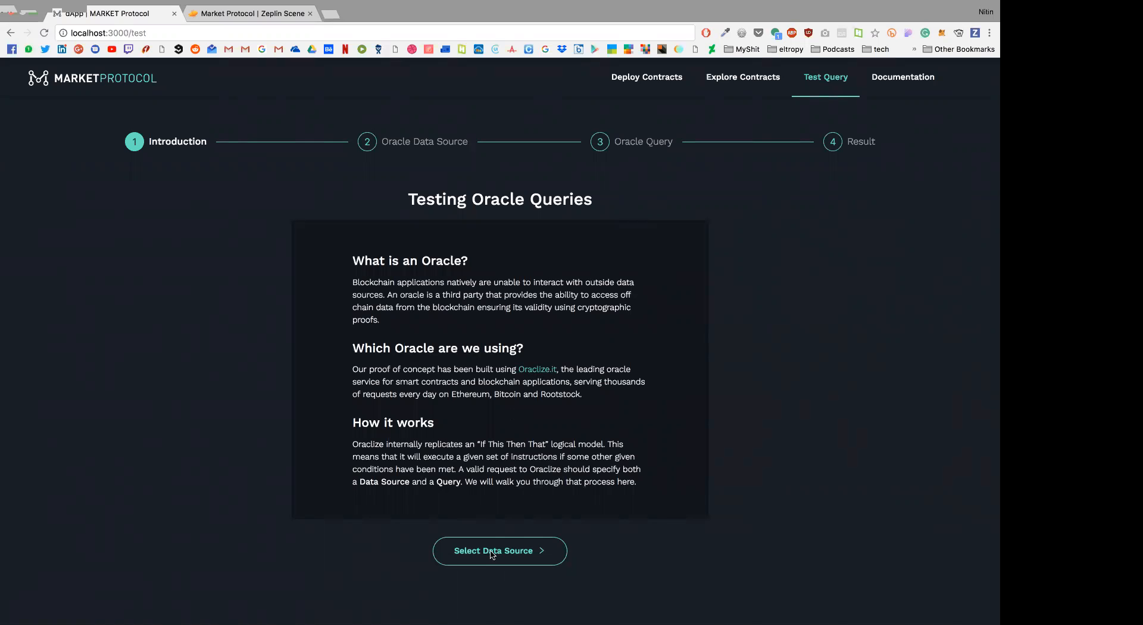
- Choose URL from the data source dropdown and advance to the Oracle Query step
{"action": "left_click", "coordinate": [499, 551]}
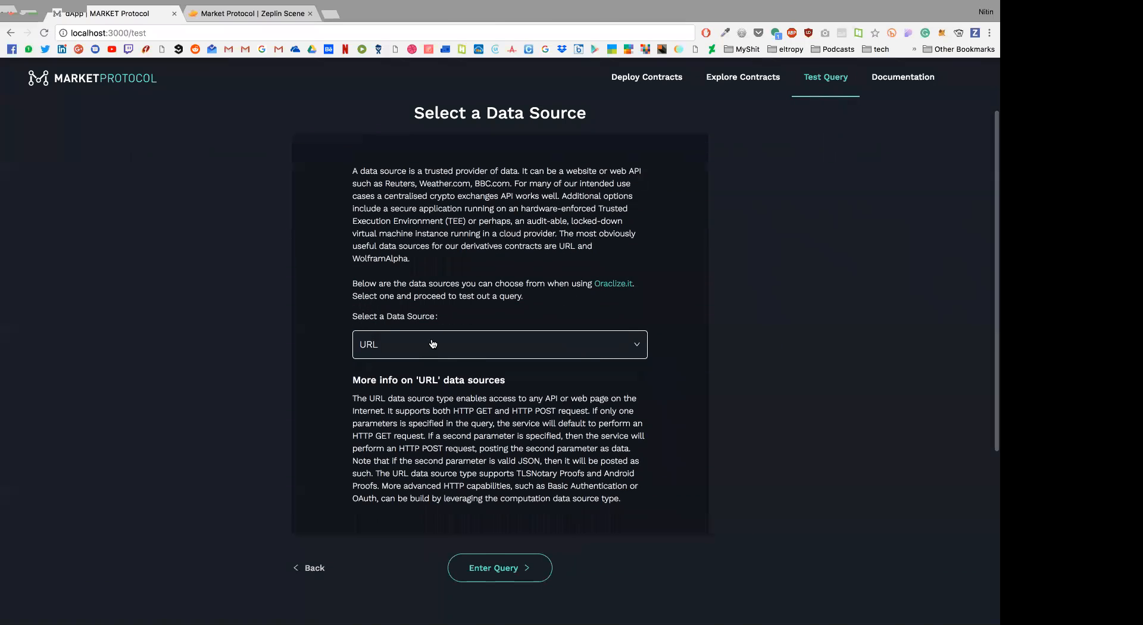
{"action": "left_click", "coordinate": [500, 344]}
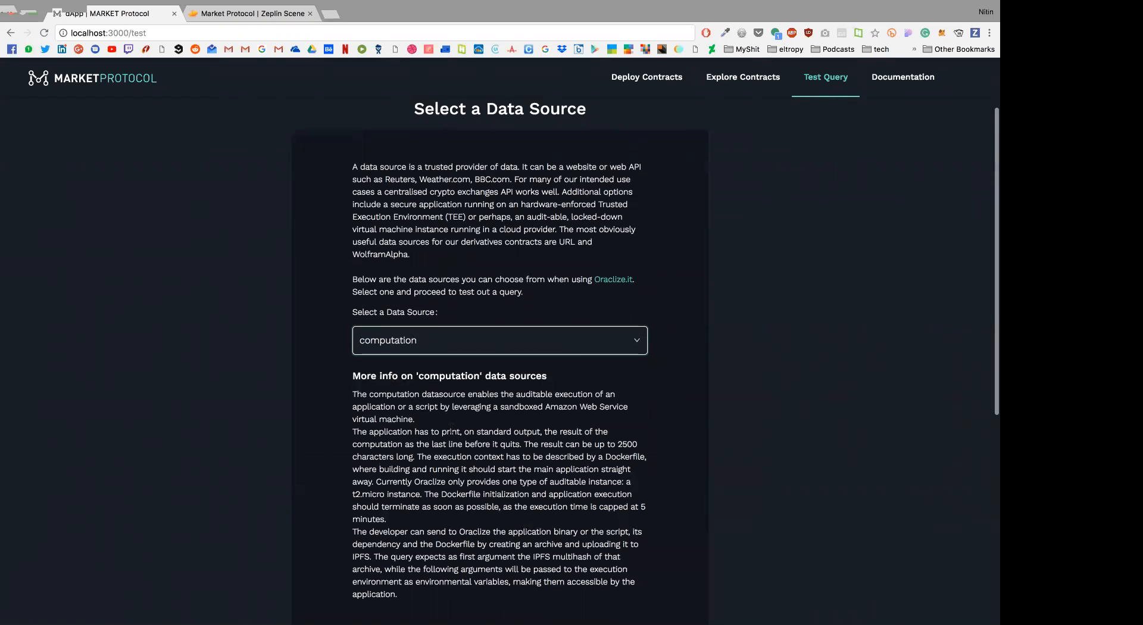
{"action": "left_click", "coordinate": [499, 340]}
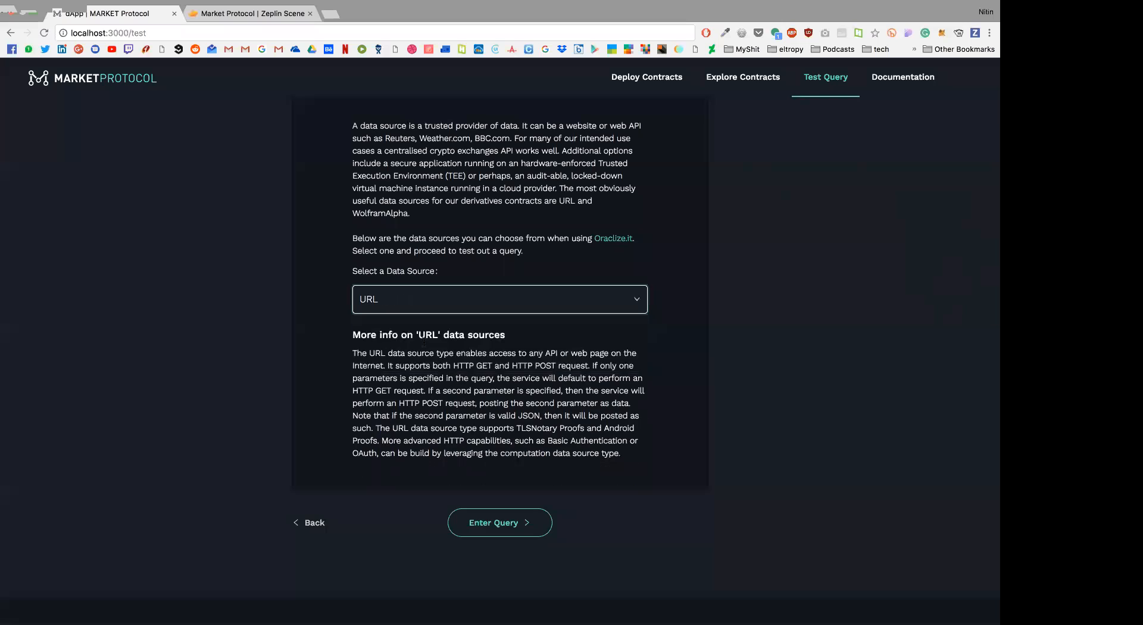
{"action": "left_click", "coordinate": [499, 522]}
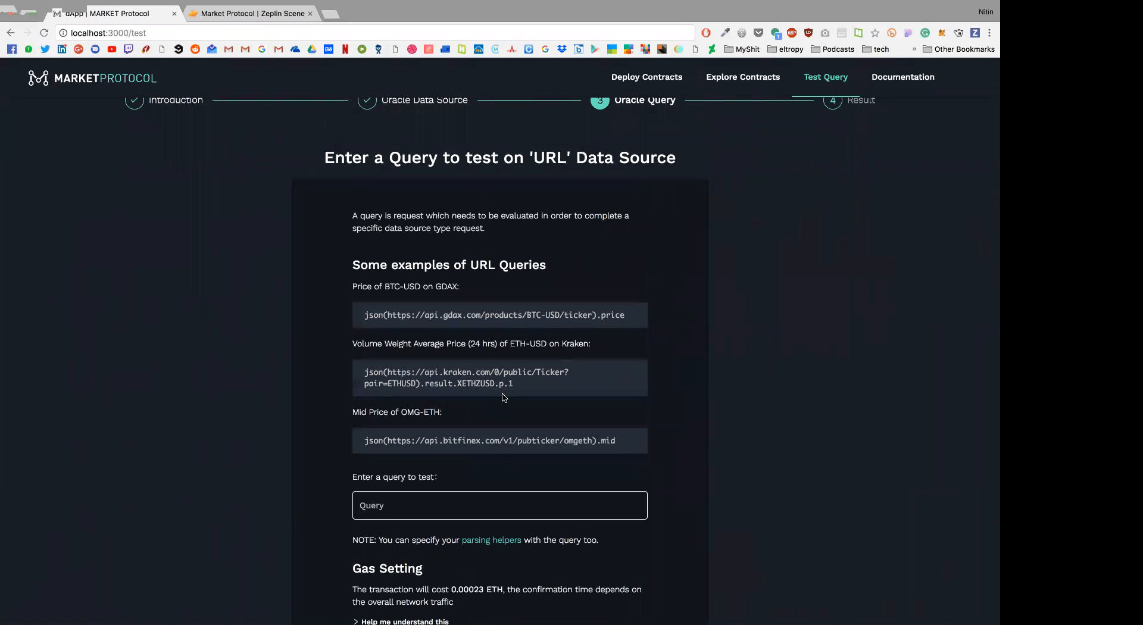
{"action": "scroll", "scroll_direction": "down", "scroll_amount": 3}
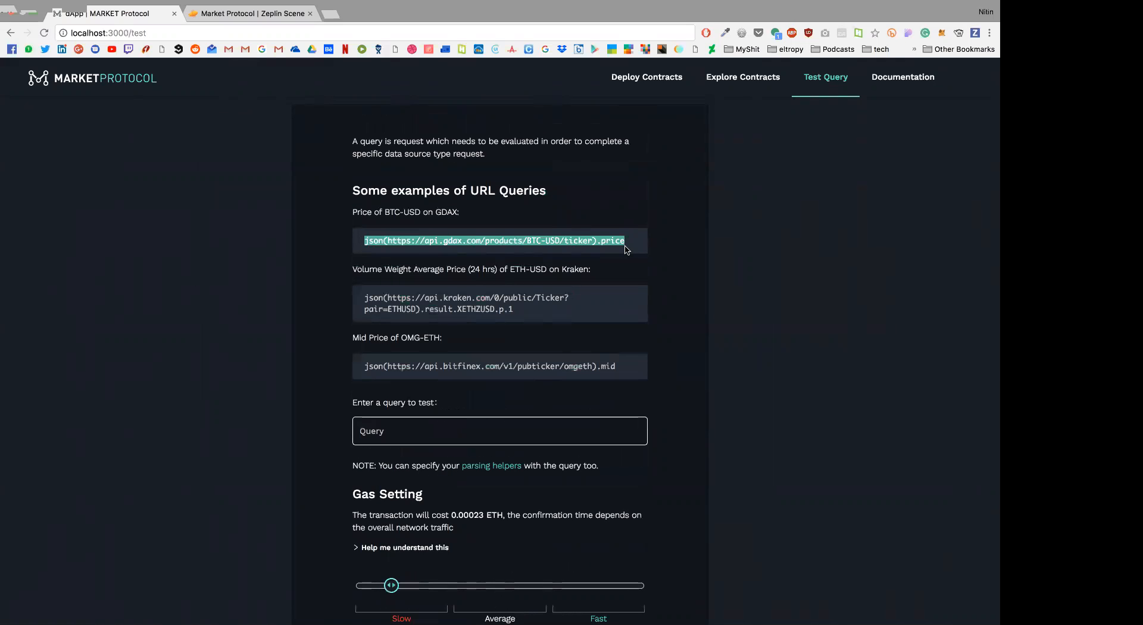
{"action": "type", "text": "json(https://api.gdax.com/products/BTC-USD/ticker).price"}
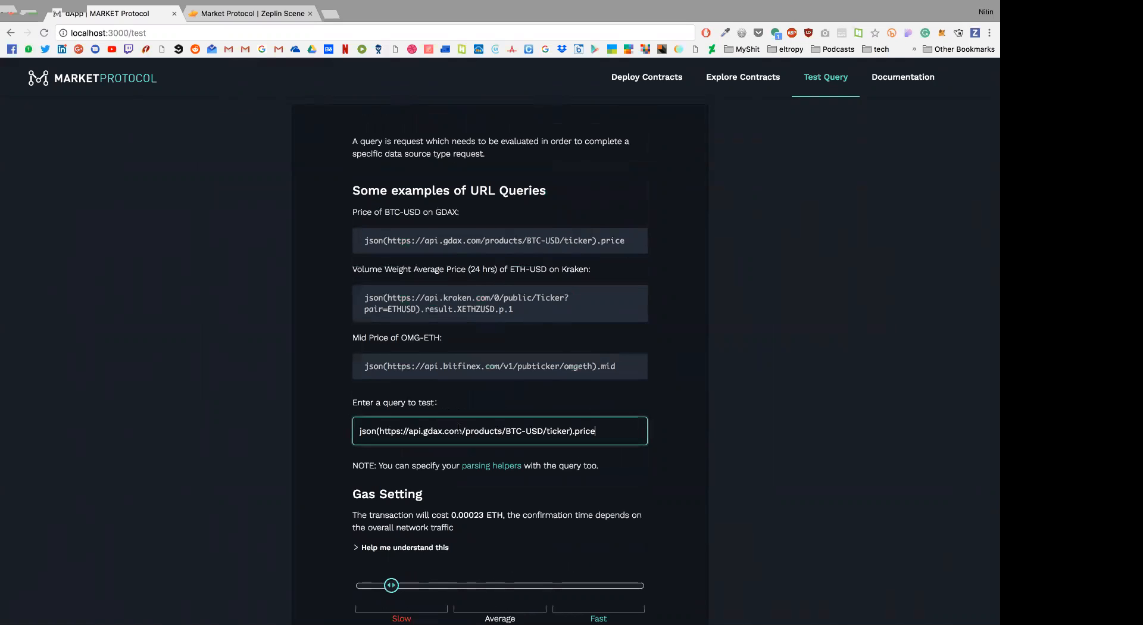
{"action": "scroll", "scroll_direction": "down", "scroll_amount": 3}
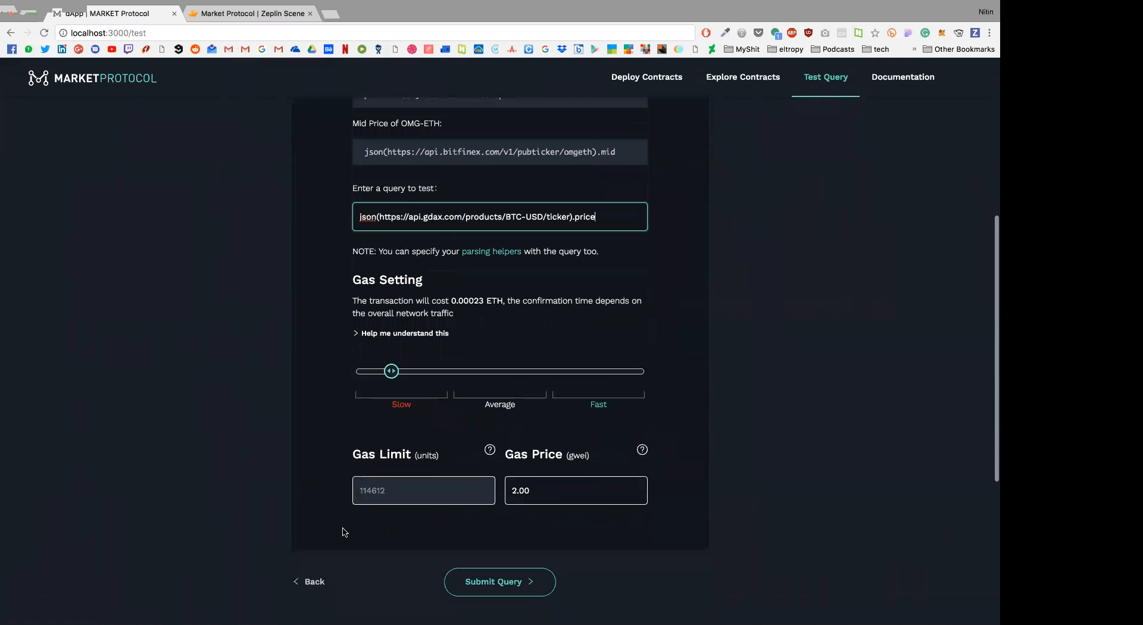
{"action": "mouse_move", "coordinate": [379, 427]}
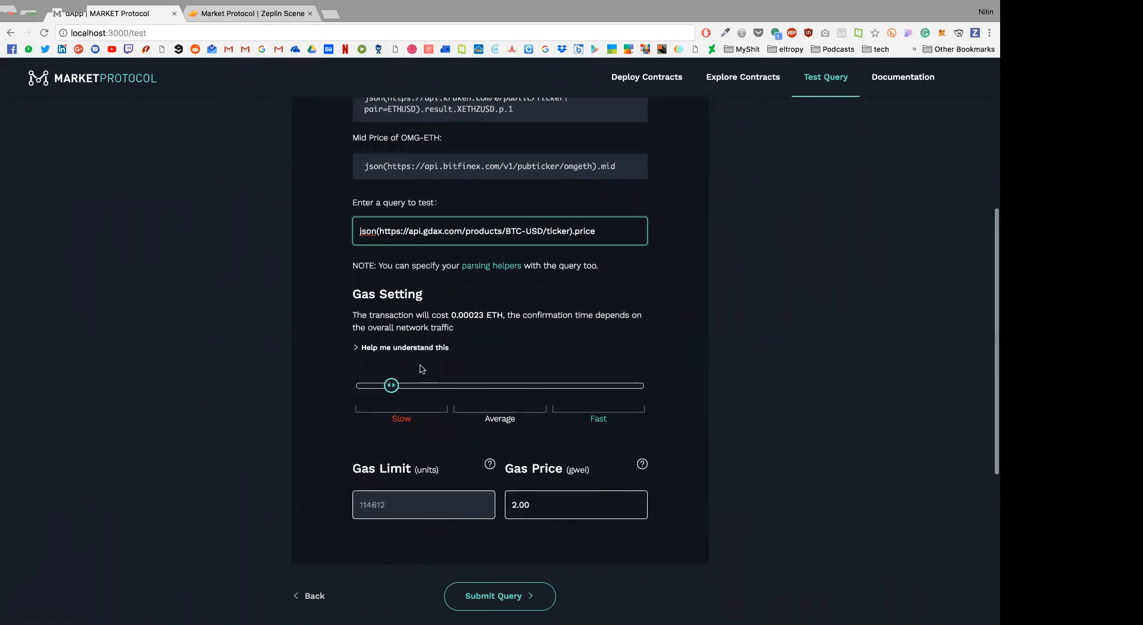
{"action": "scroll", "scroll_direction": "down", "scroll_amount": 3}
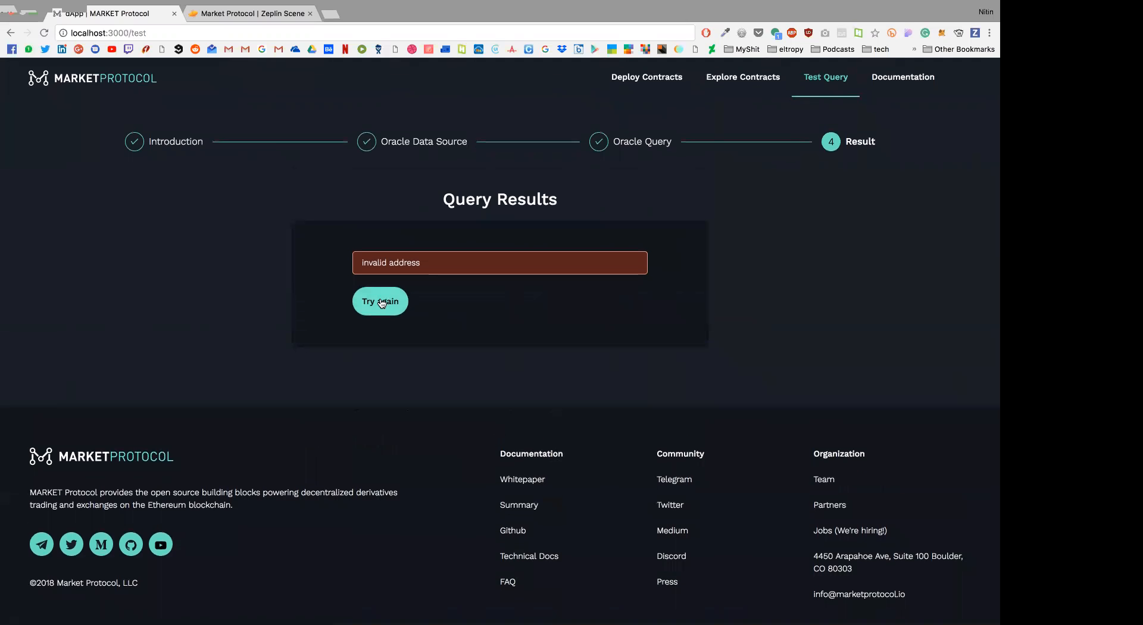
- Restart the test and submit the Bitfinex OMG-ETH mid price query with Fast gas
{"action": "left_click", "coordinate": [380, 301]}
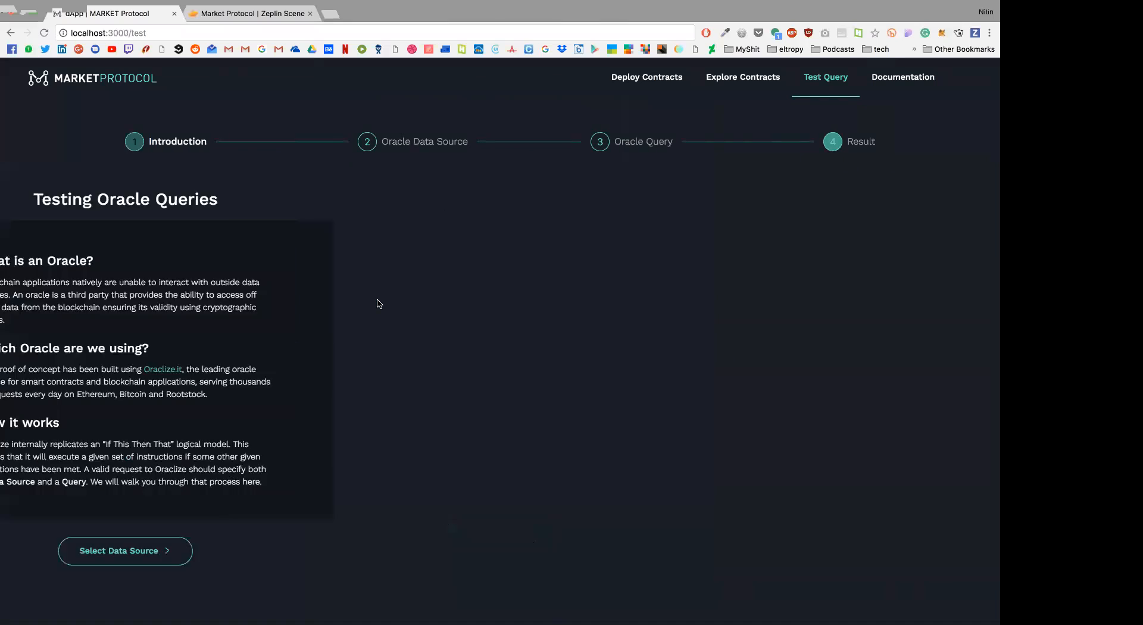
{"action": "left_click", "coordinate": [124, 550]}
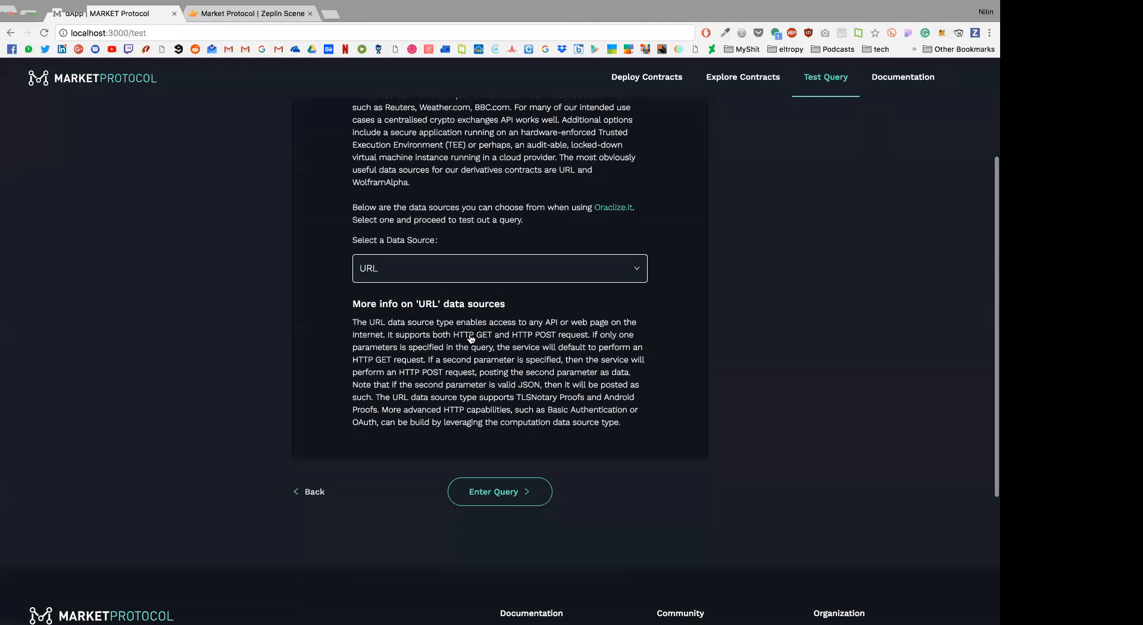
{"action": "left_click", "coordinate": [499, 491]}
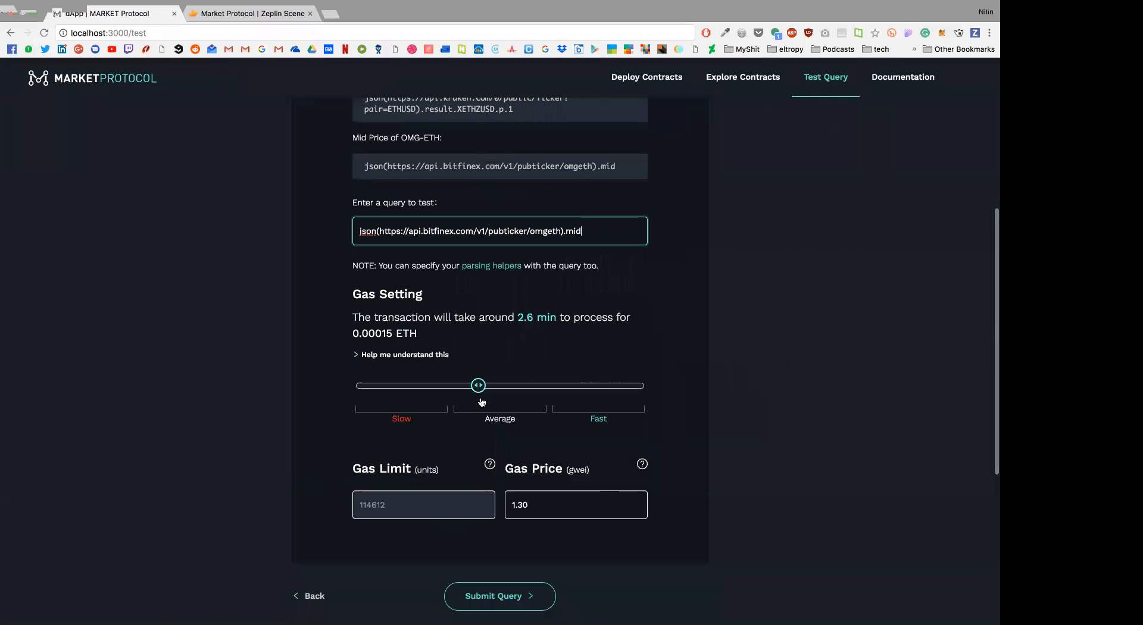
{"action": "left_click_drag", "start_coordinate": [478, 385], "coordinate": [647, 385]}
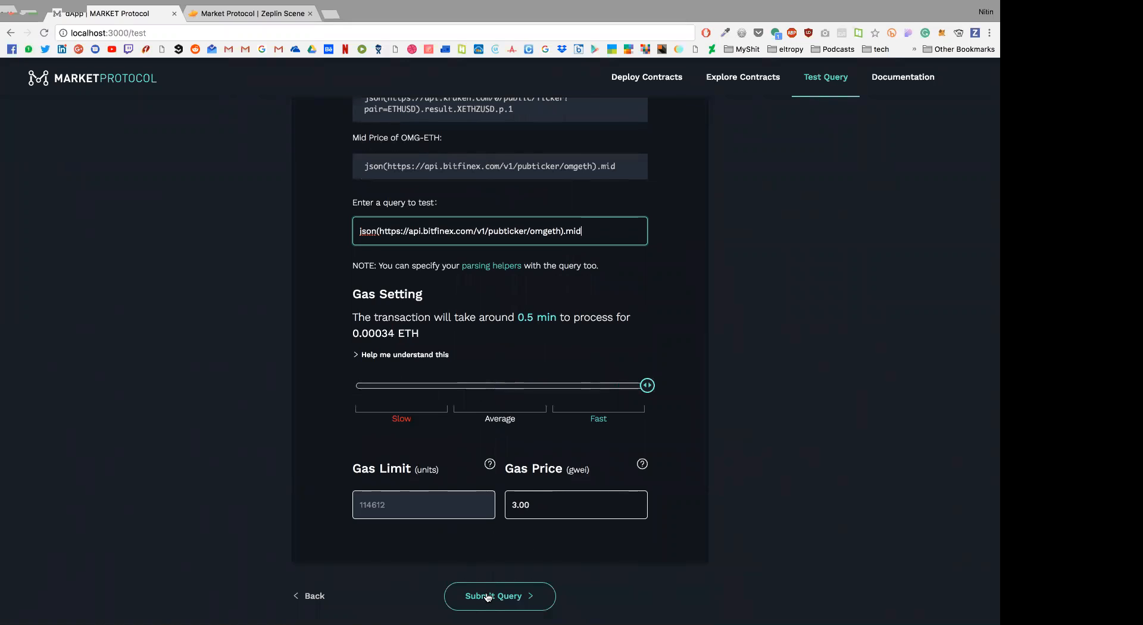
{"action": "left_click", "coordinate": [500, 596]}
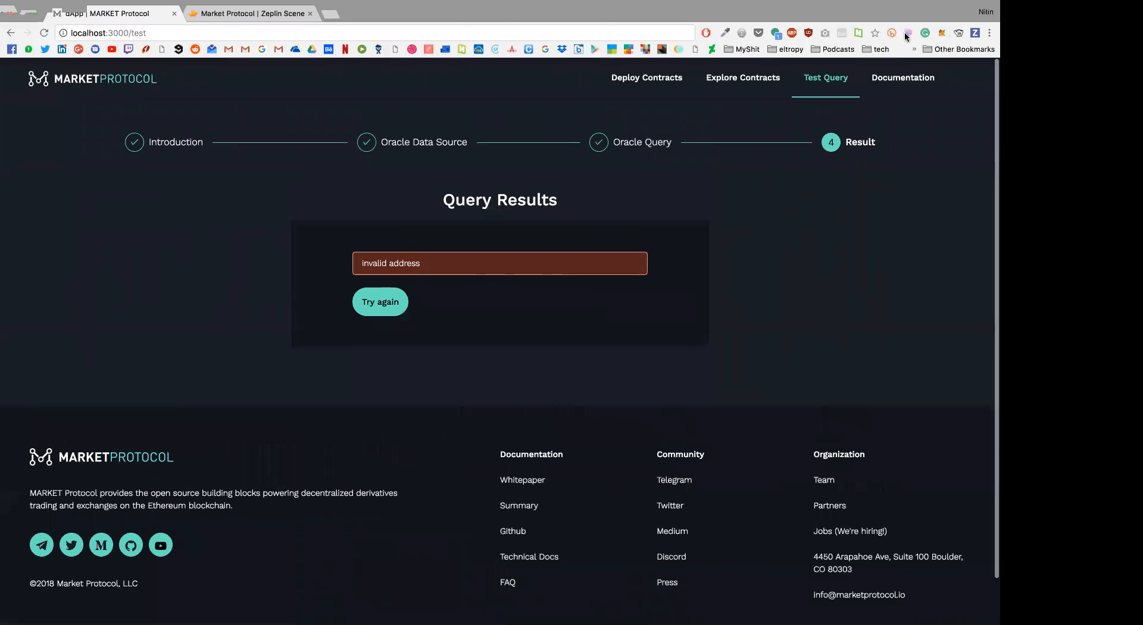
- Unlock the MetaMask wallet with the password
{"action": "left_click", "coordinate": [908, 32]}
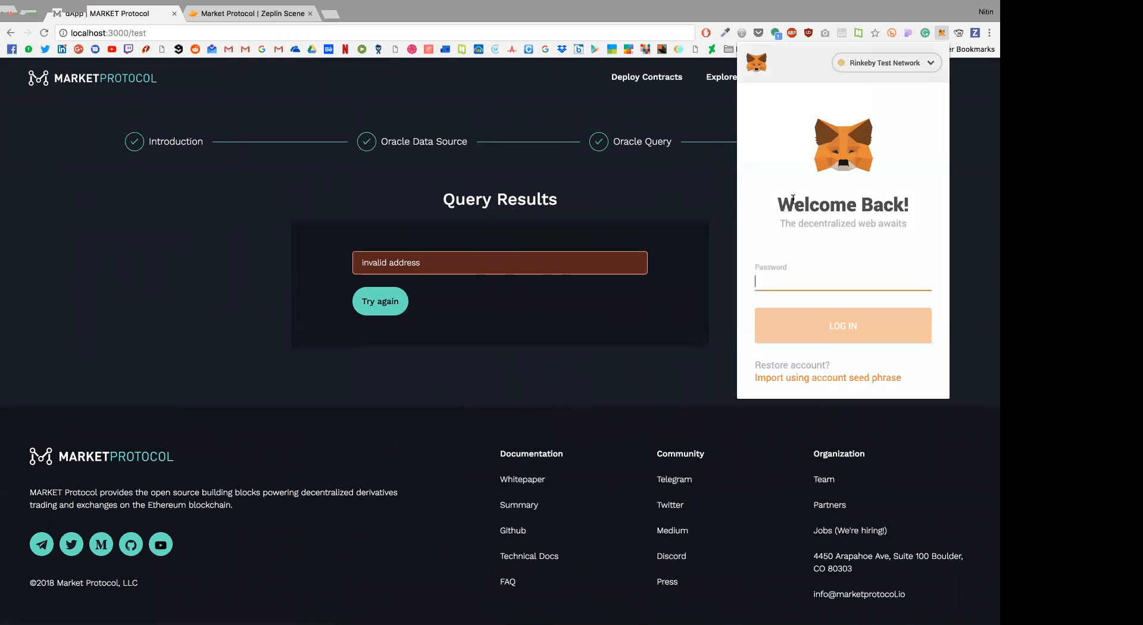
{"action": "type", "text": "password"}
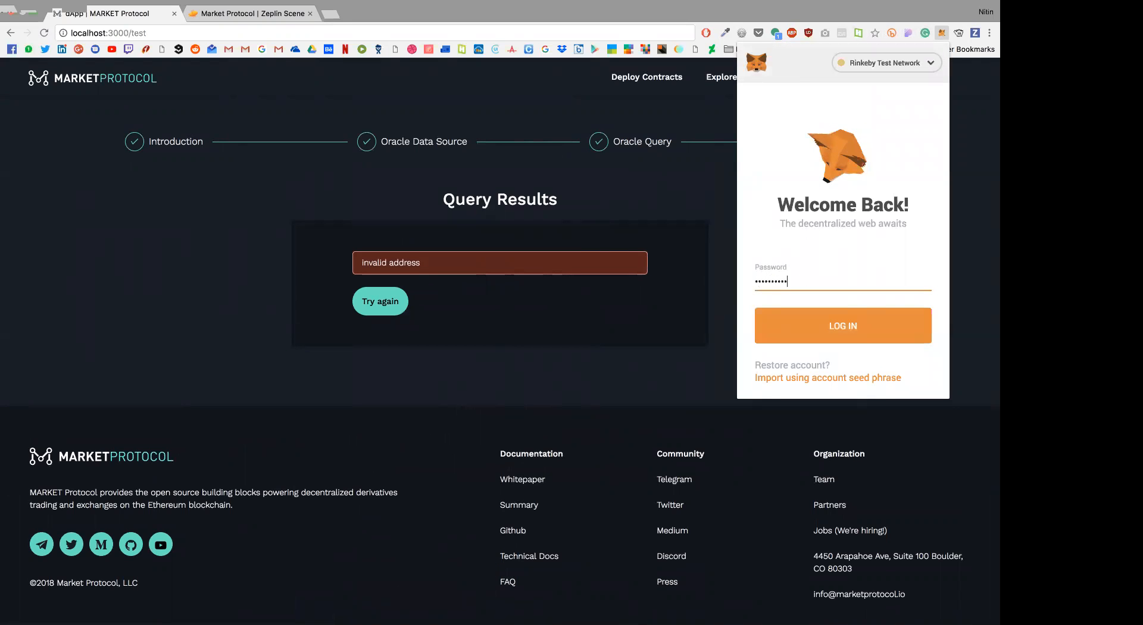
{"action": "left_click", "coordinate": [843, 326]}
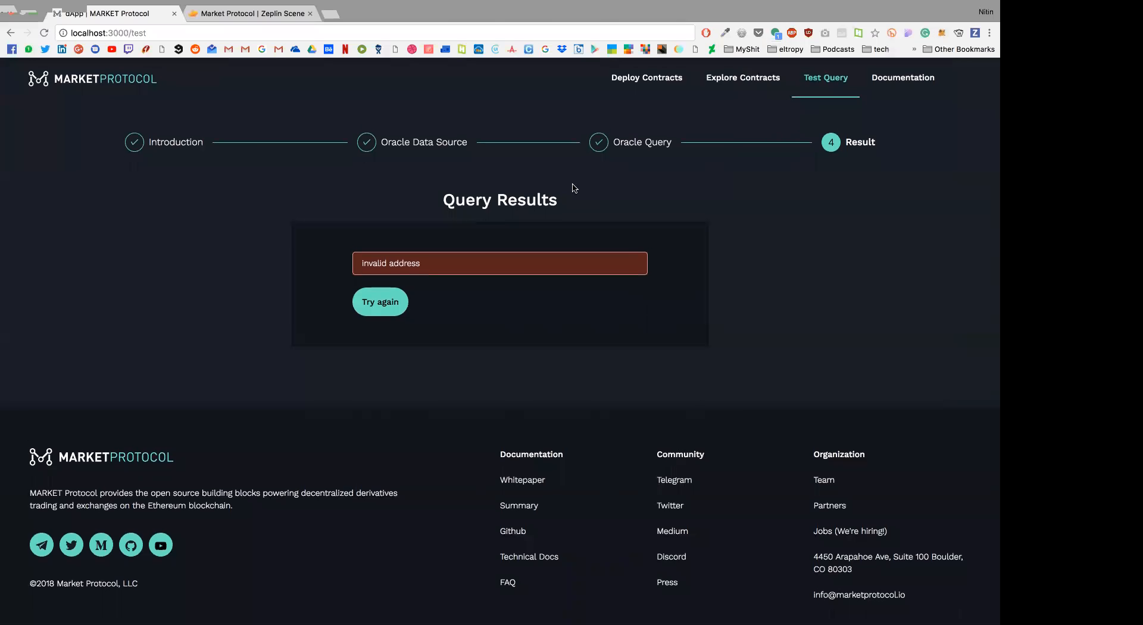
- Restart the test with URL as source and the GDAX BTC-USD example query
{"action": "left_click", "coordinate": [379, 302]}
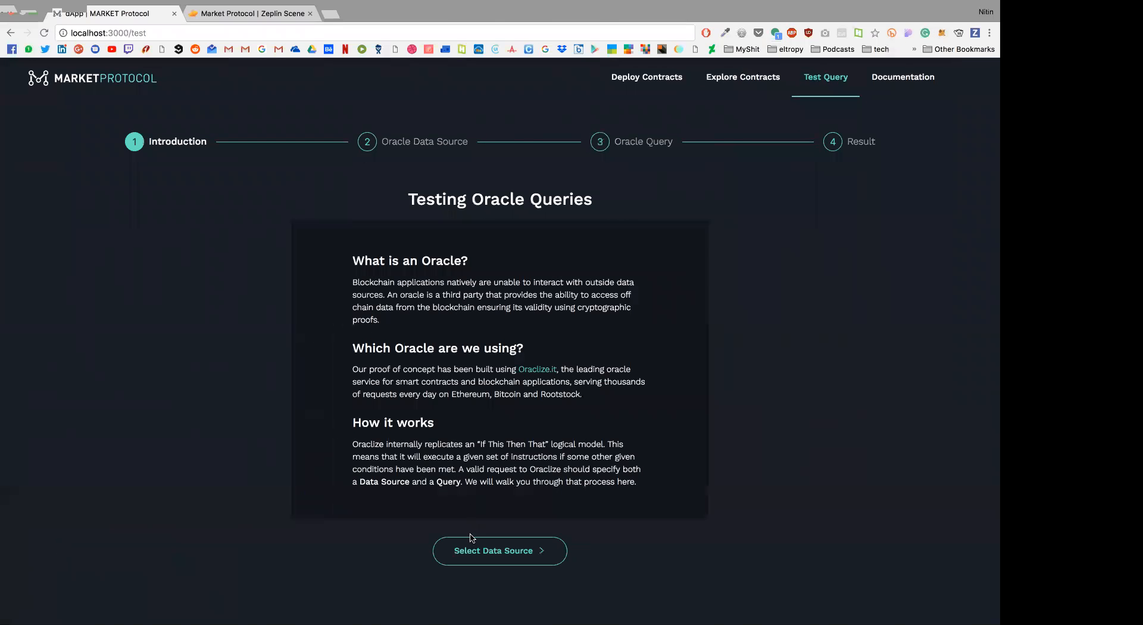
{"action": "left_click", "coordinate": [500, 550]}
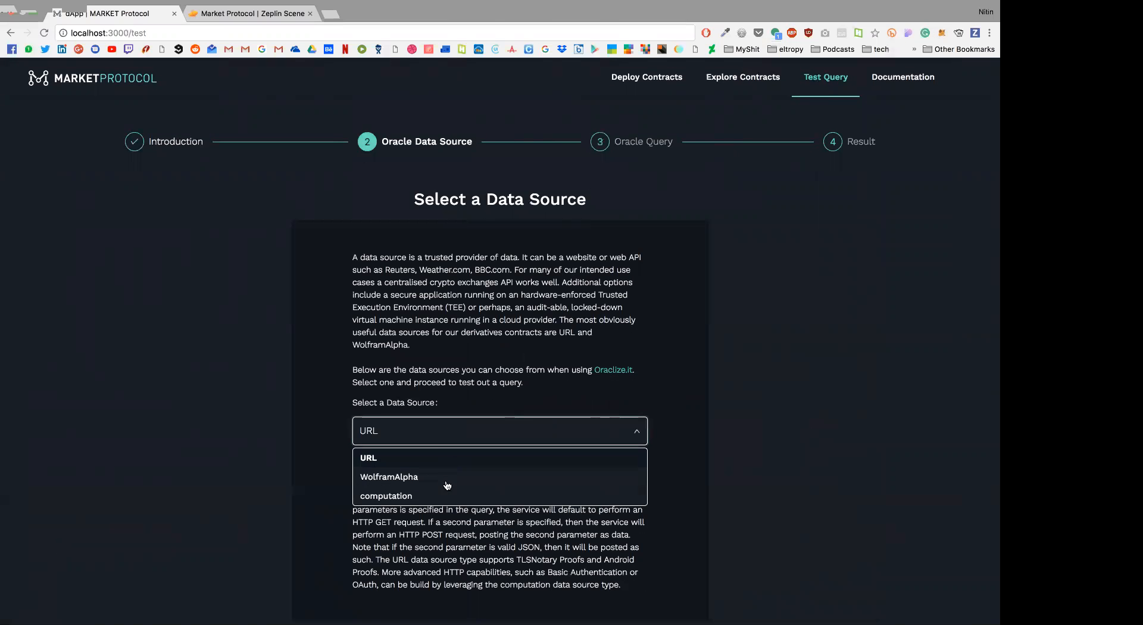
{"action": "left_click", "coordinate": [368, 458]}
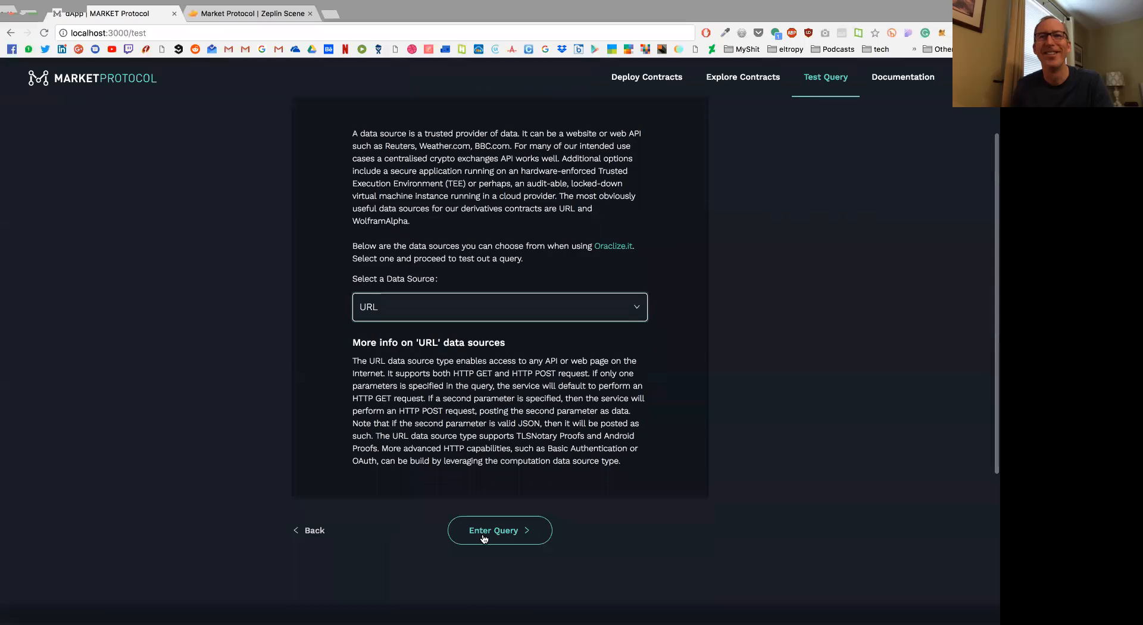
{"action": "left_click", "coordinate": [500, 530]}
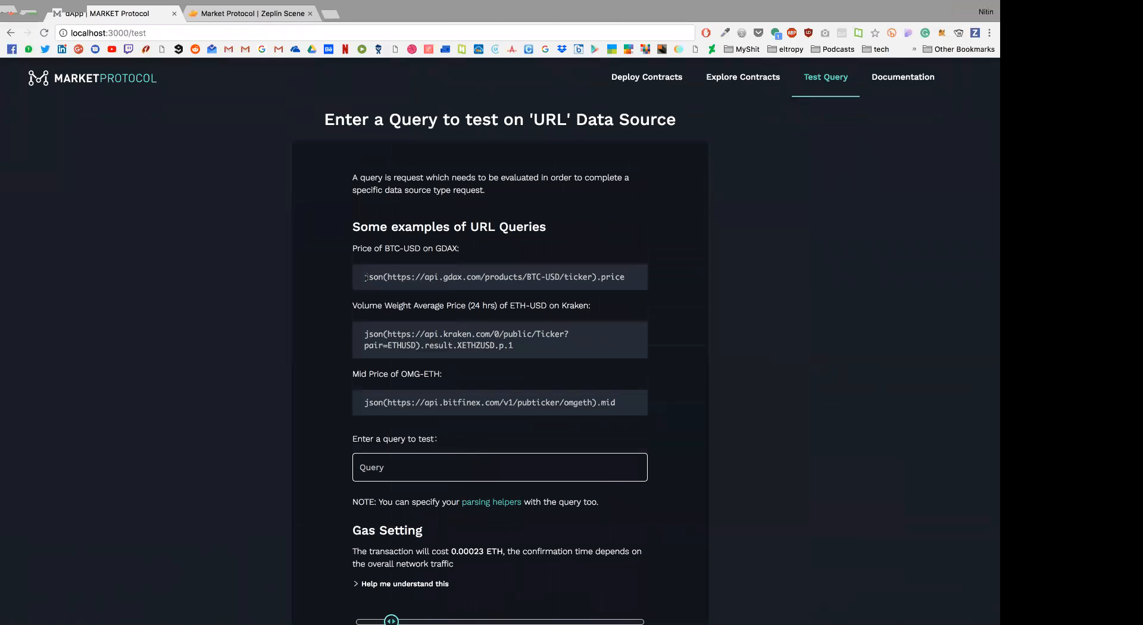
{"action": "triple_click", "coordinate": [494, 277]}
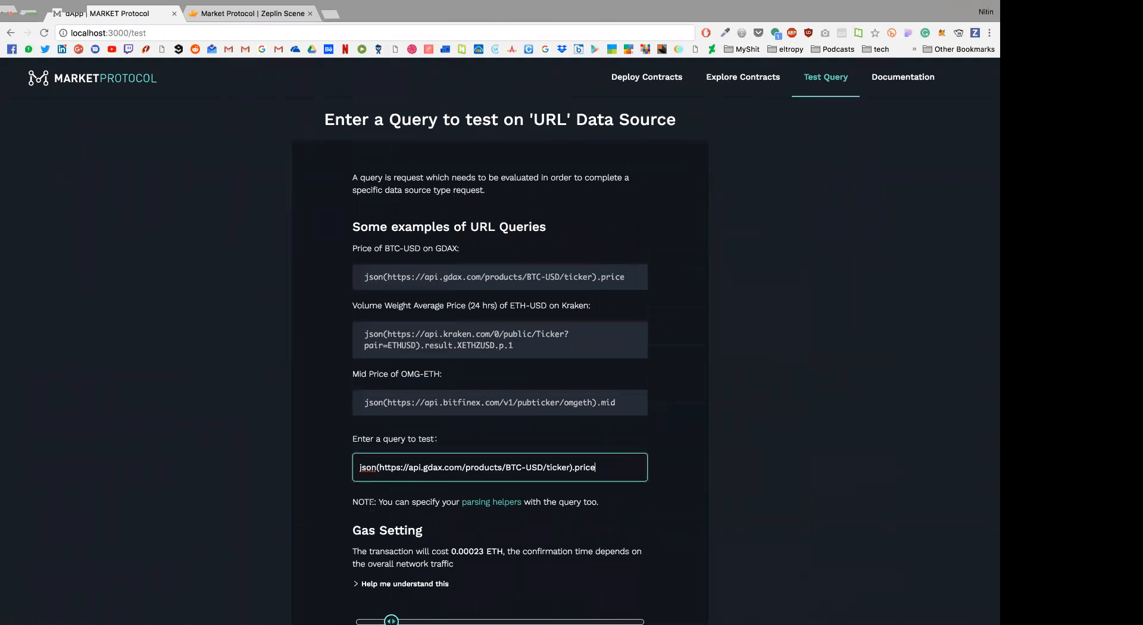
{"action": "scroll", "scroll_direction": "down", "scroll_amount": 3}
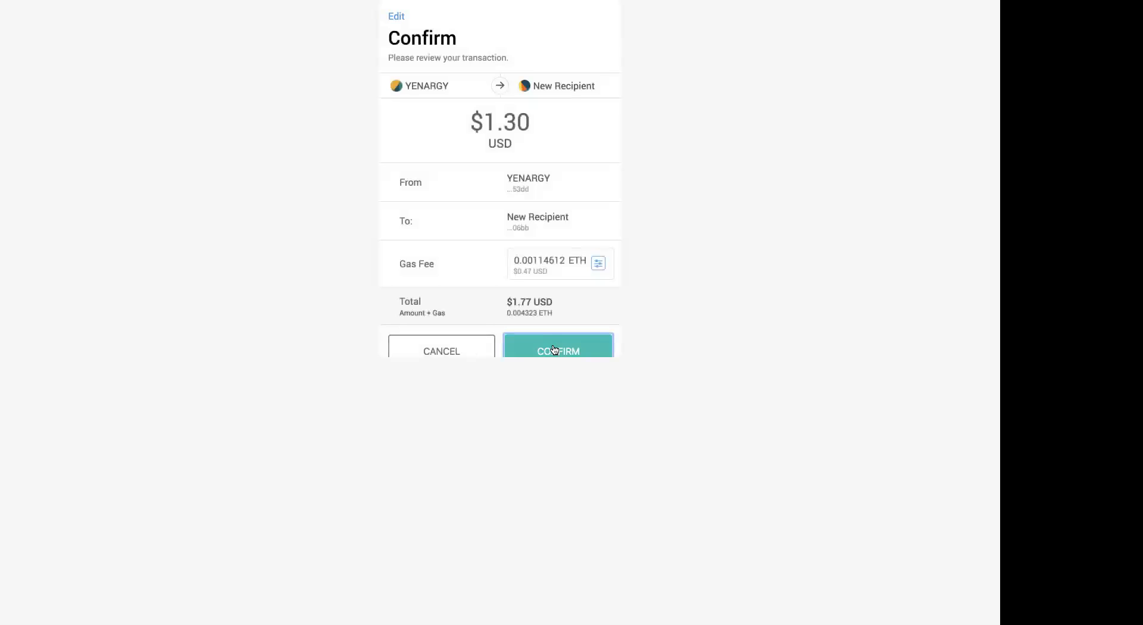
- Confirm the $1.30 query transaction in MetaMask
{"action": "left_click", "coordinate": [558, 351]}
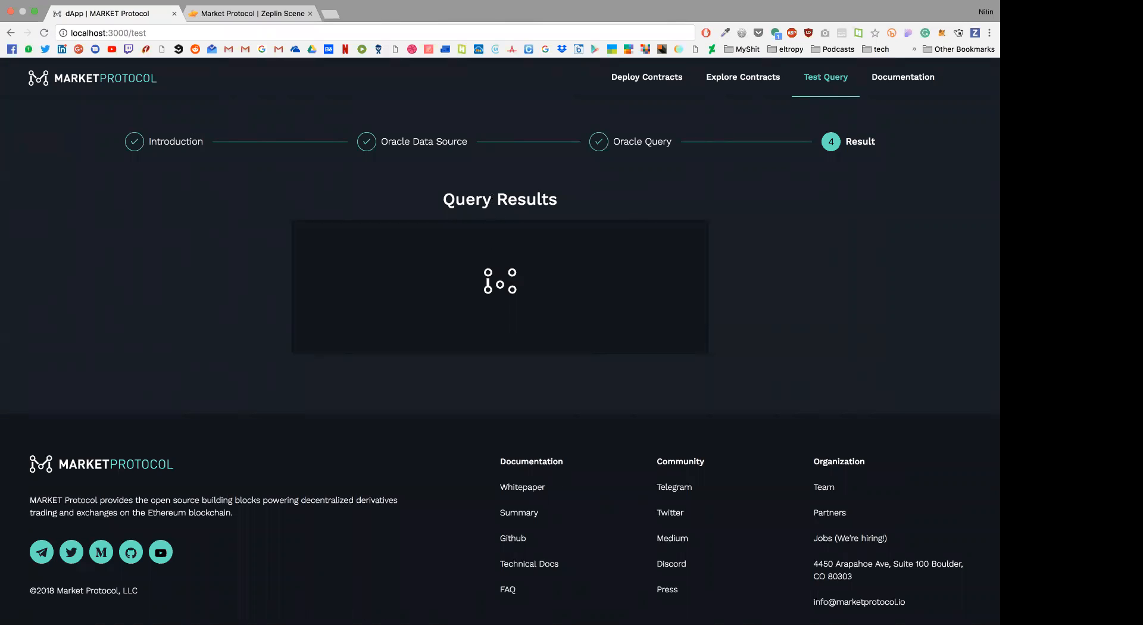
{"action": "mouse_move", "coordinate": [567, 202]}
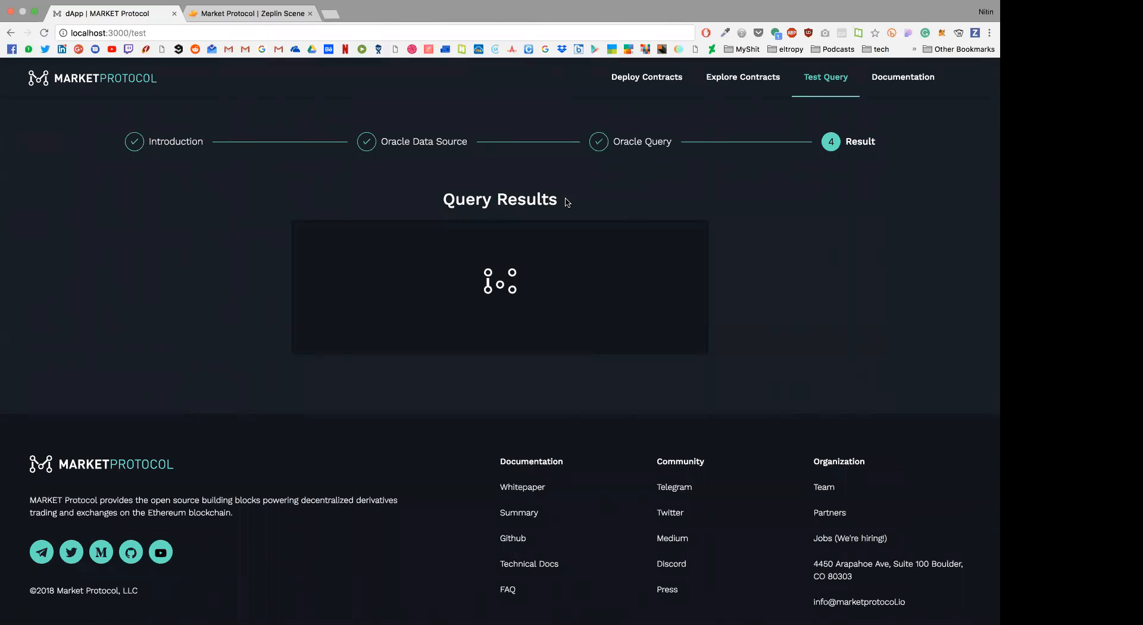
{"action": "mouse_move", "coordinate": [465, 257]}
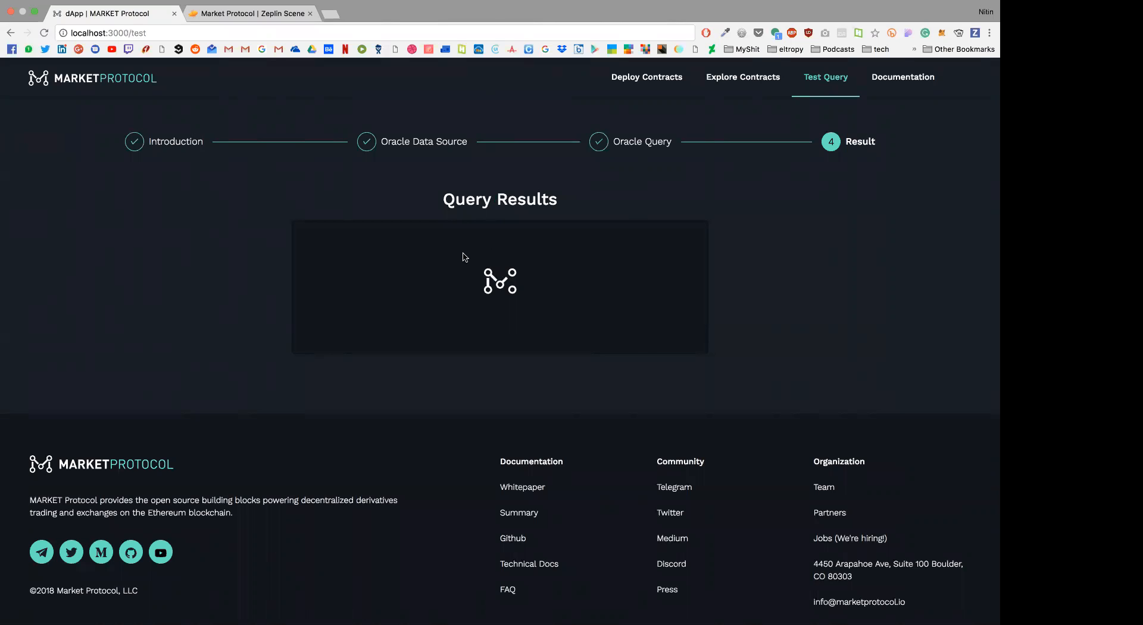